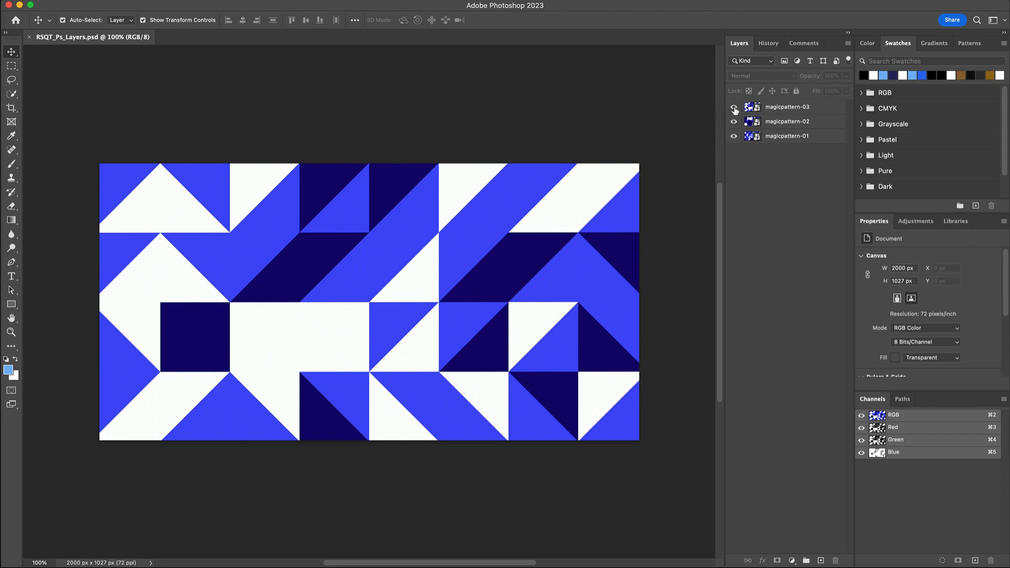
# Step: Hide magicpattern-03 and magicpattern-02, then scroll MagicPattern's Unsplash profile
pyautogui.click(733, 107)
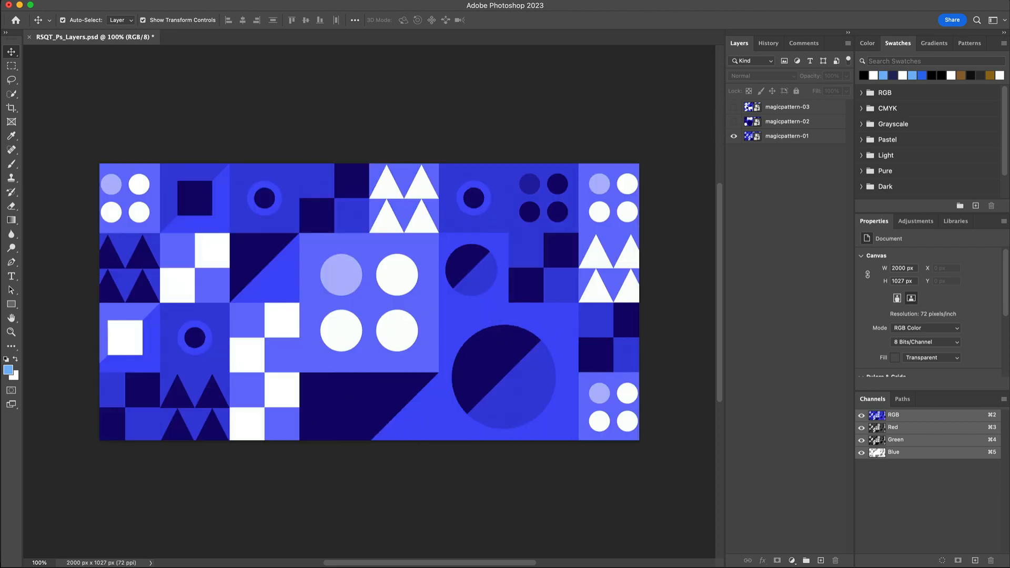
pyautogui.click(732, 121)
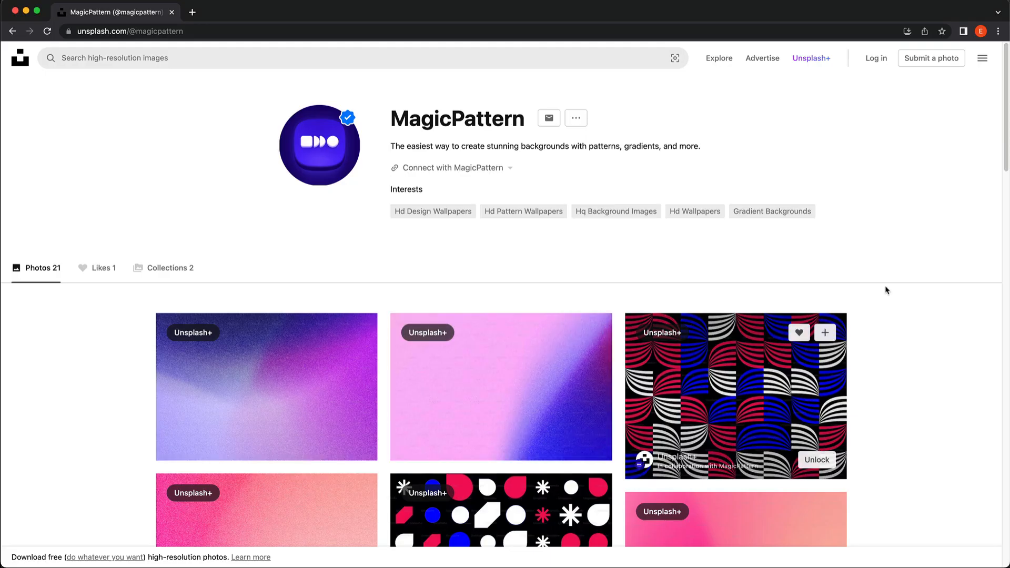
pyautogui.scroll(-3)
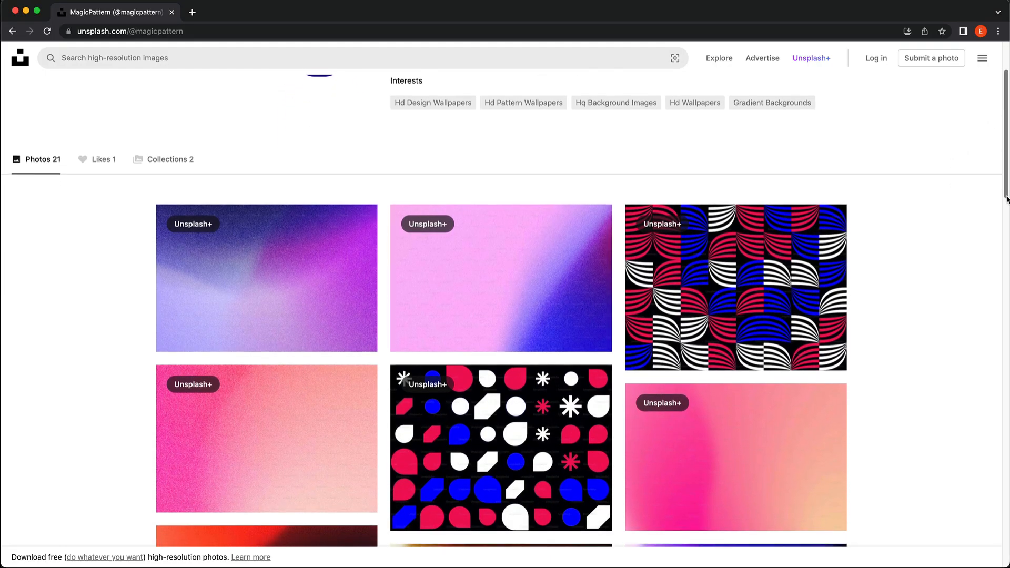
pyautogui.scroll(-3)
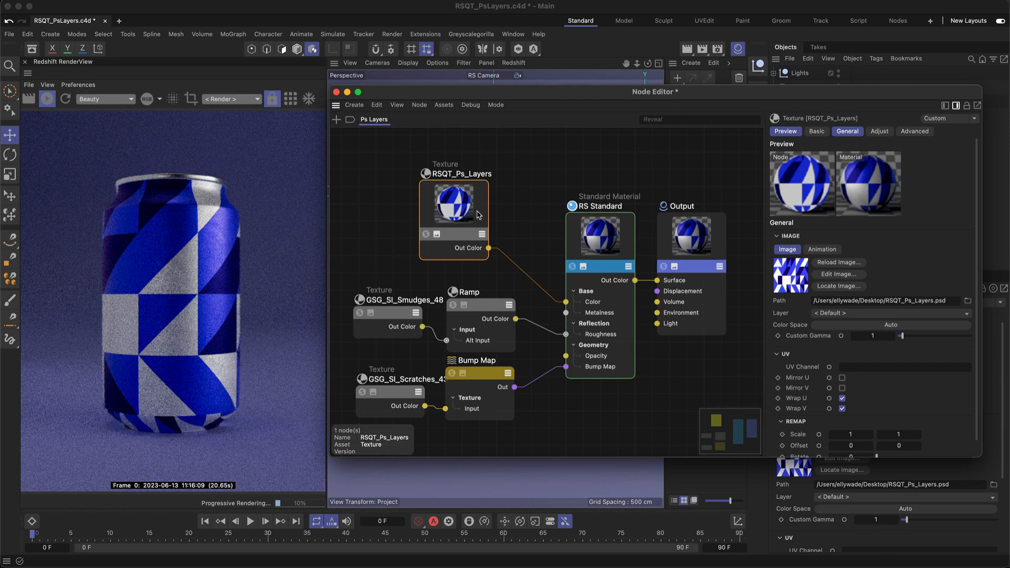
# Step: Switch the Texture node's Layer to magicpattern-01, then magicpattern-02, then magicpattern-03
pyautogui.click(890, 312)
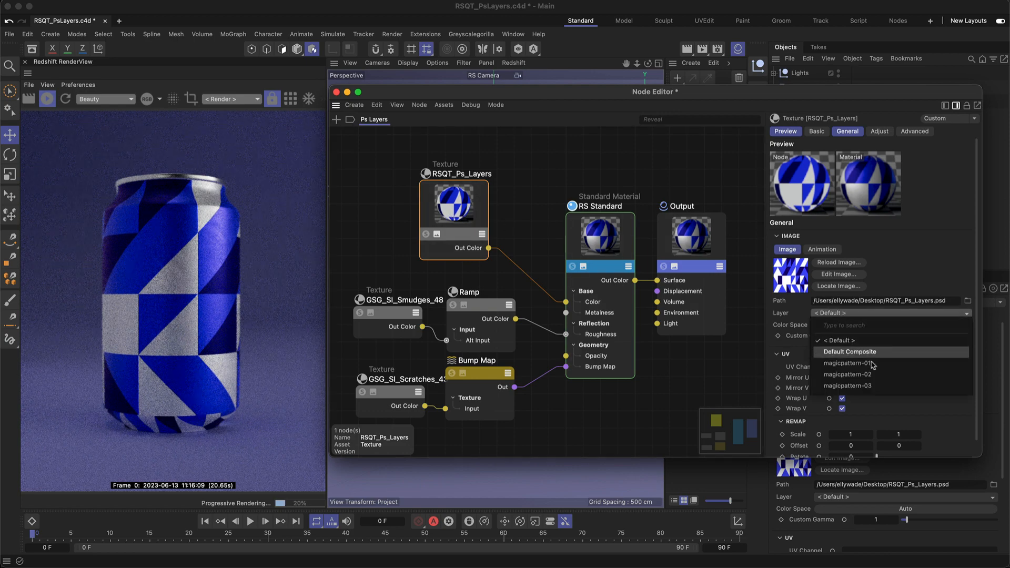
pyautogui.click(846, 363)
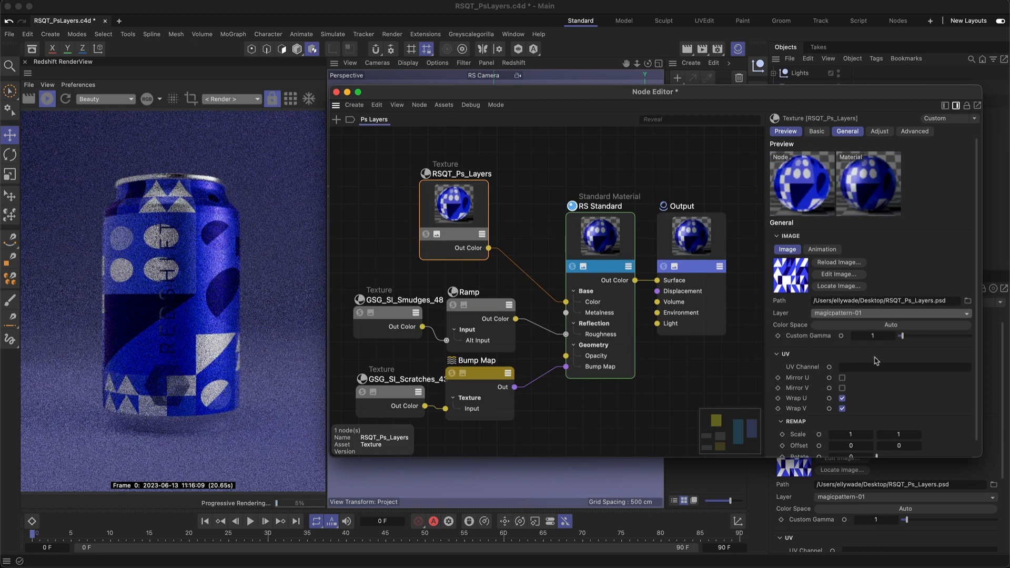
pyautogui.click(889, 312)
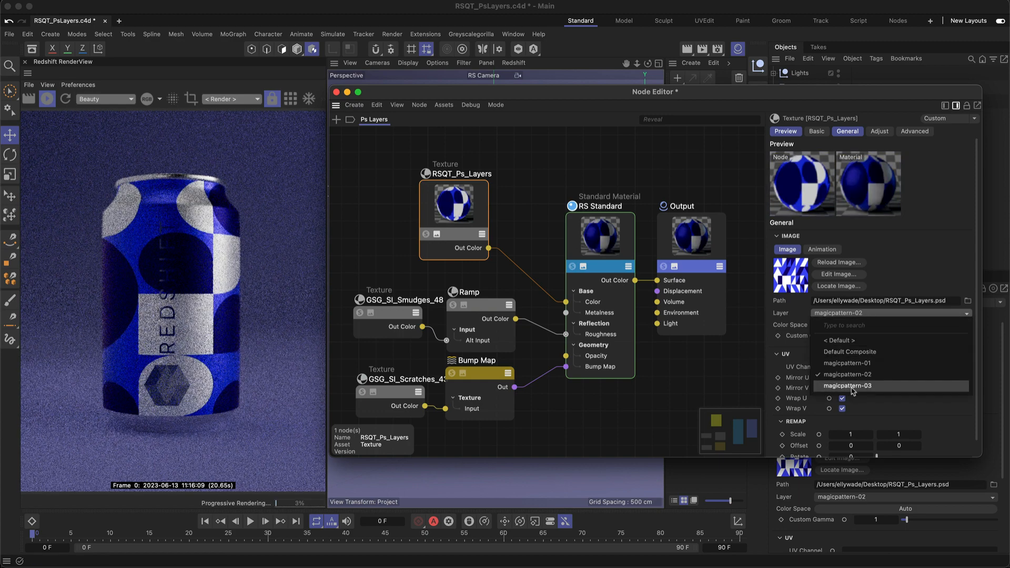
pyautogui.click(849, 385)
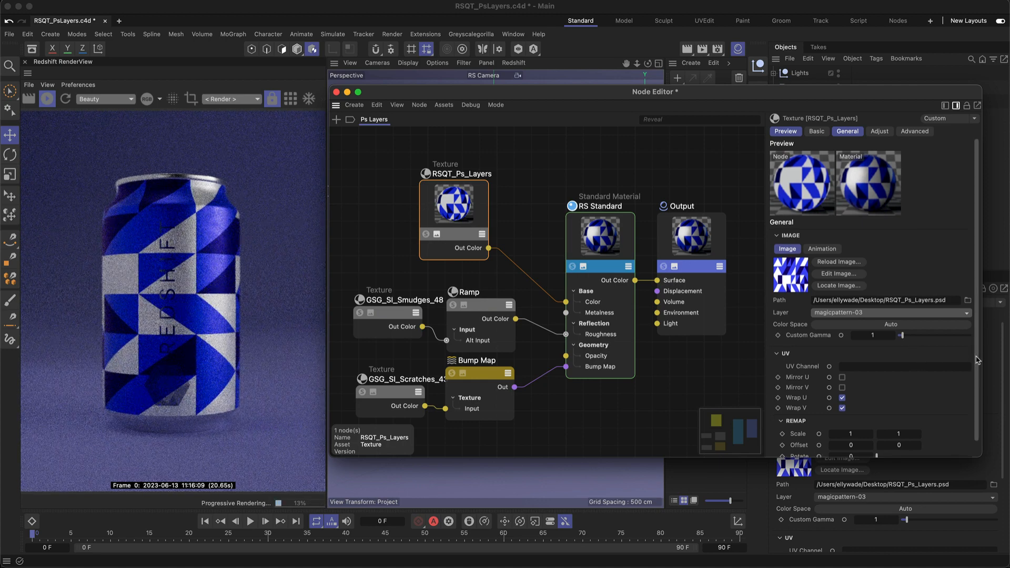
pyautogui.moveTo(850, 439); pyautogui.dragTo(915, 439)
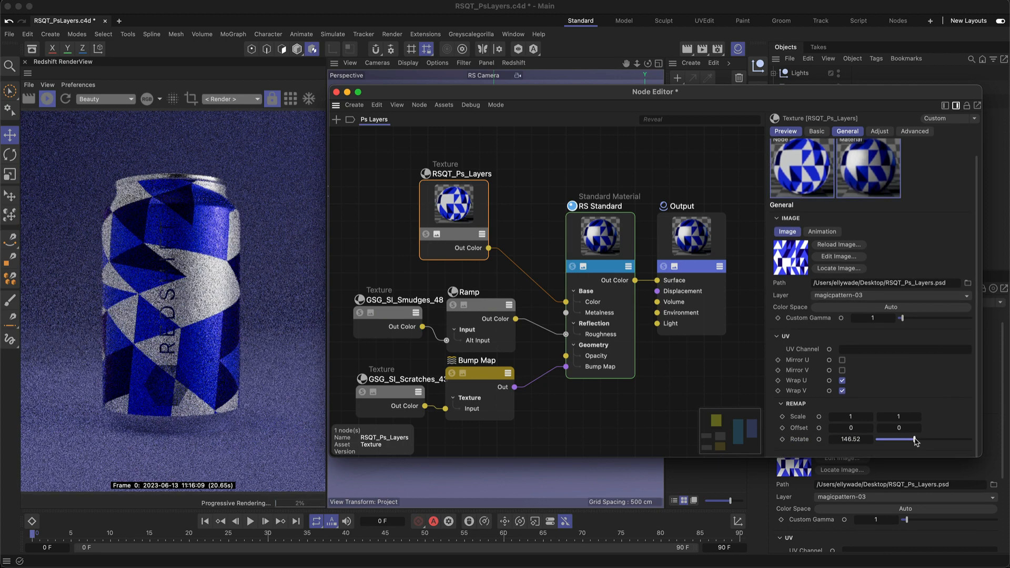
pyautogui.moveTo(914, 439); pyautogui.dragTo(939, 440)
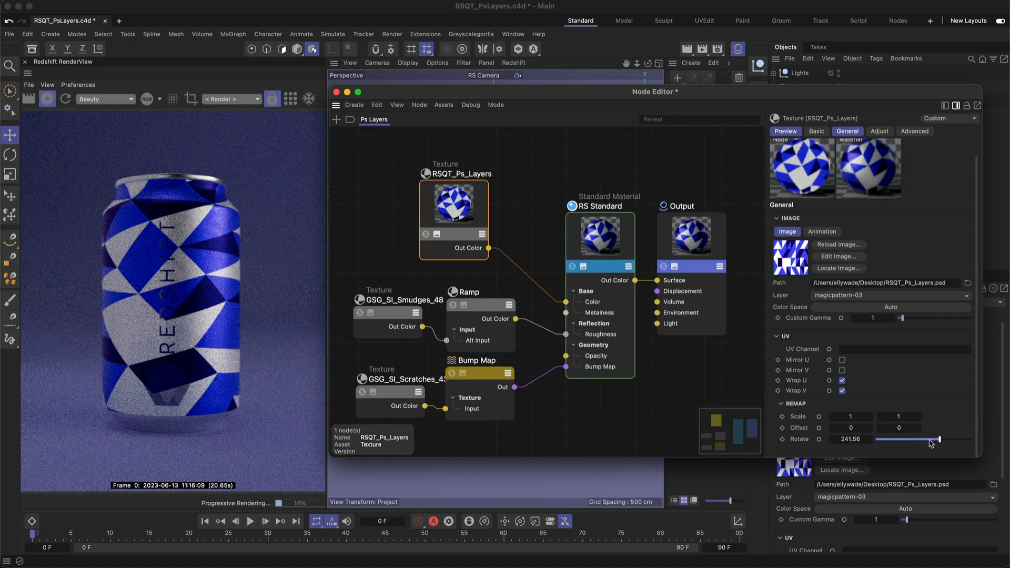
pyautogui.moveTo(938, 439); pyautogui.dragTo(875, 439)
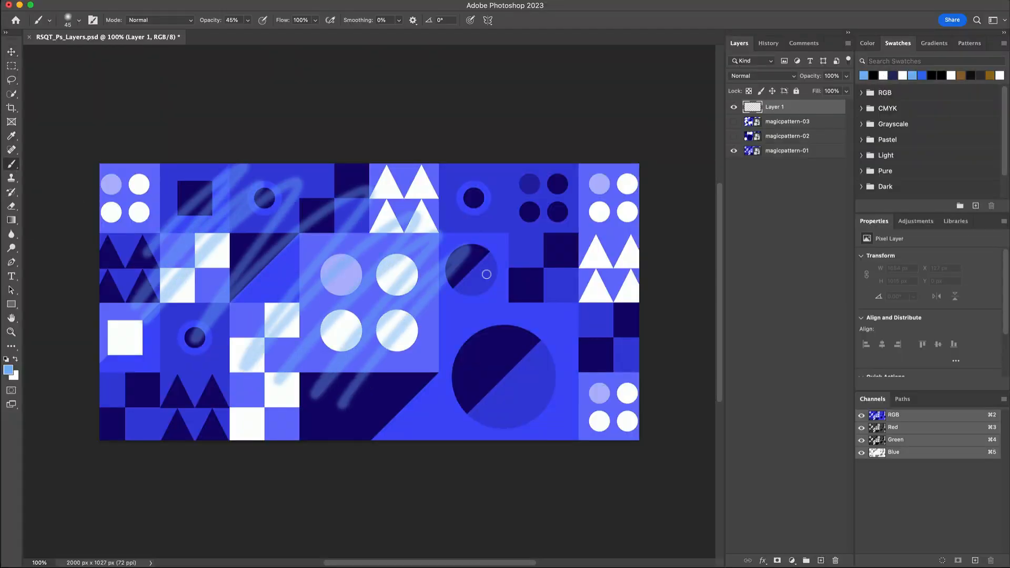
# Step: Make the pattern layers visible again and save the PSD with the painted layer
pyautogui.click(47, 6)
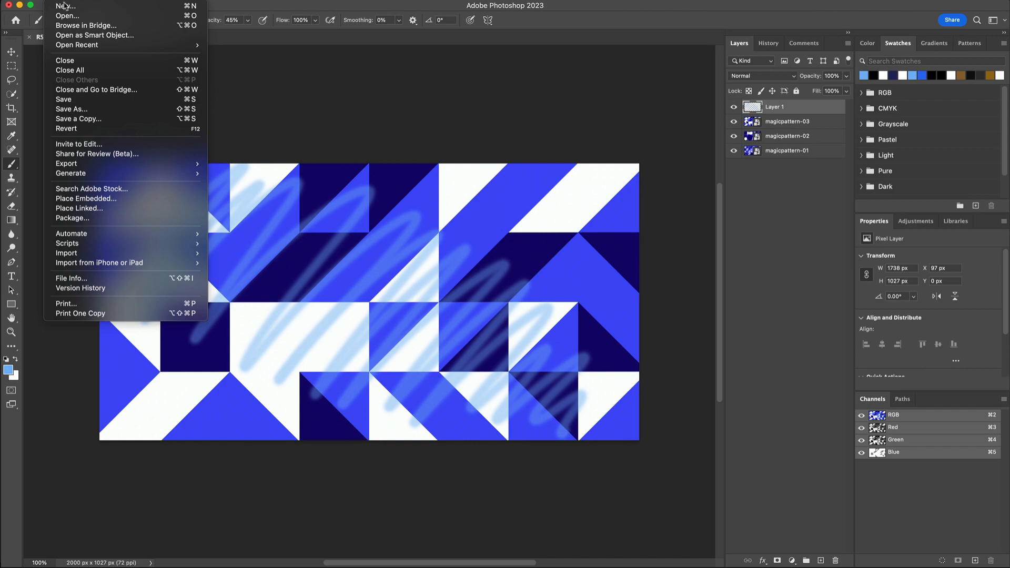
pyautogui.click(63, 100)
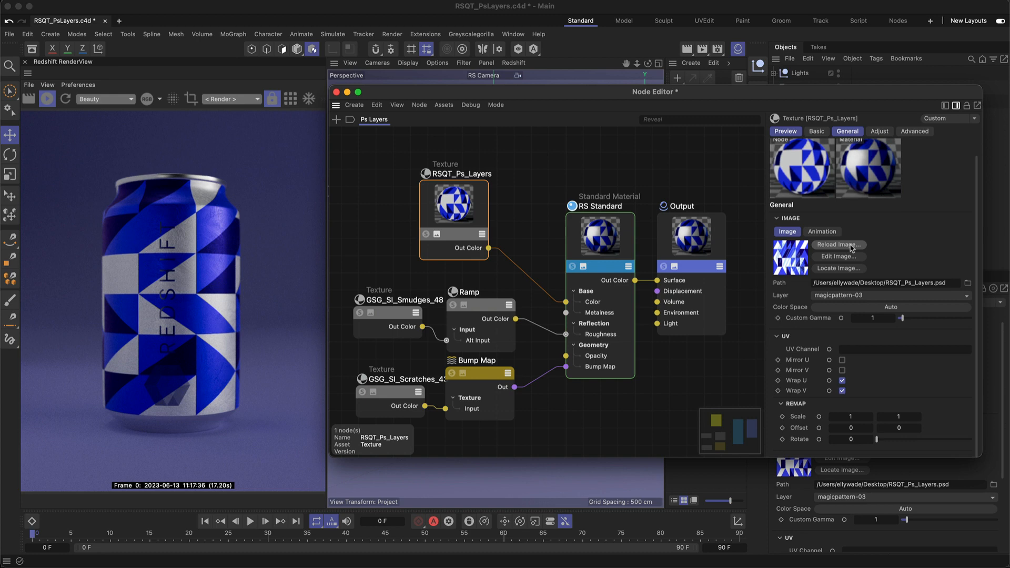
# Step: Reload the PSD image and set the Texture node's Layer to Layer 1
pyautogui.click(891, 283)
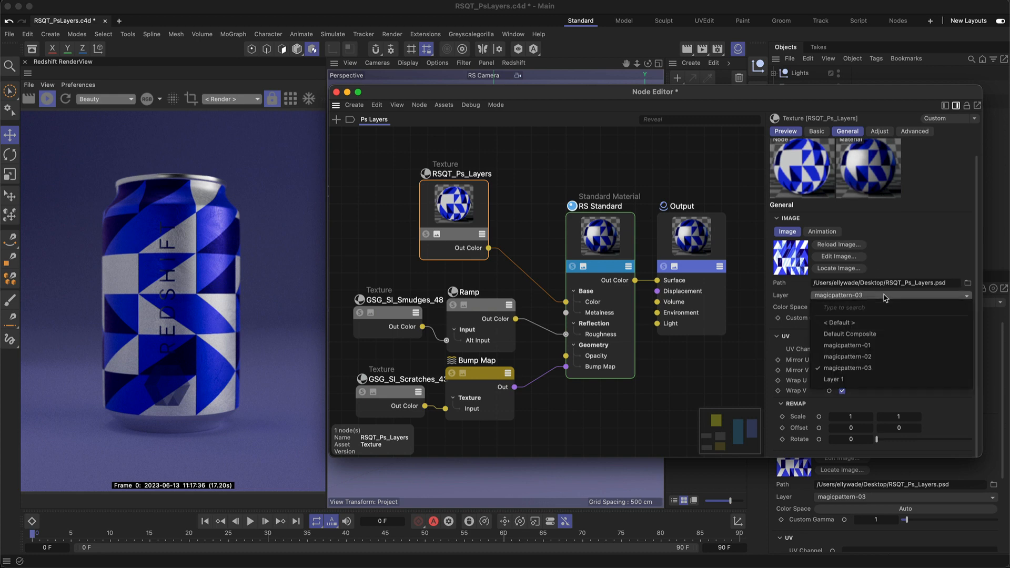
pyautogui.click(835, 378)
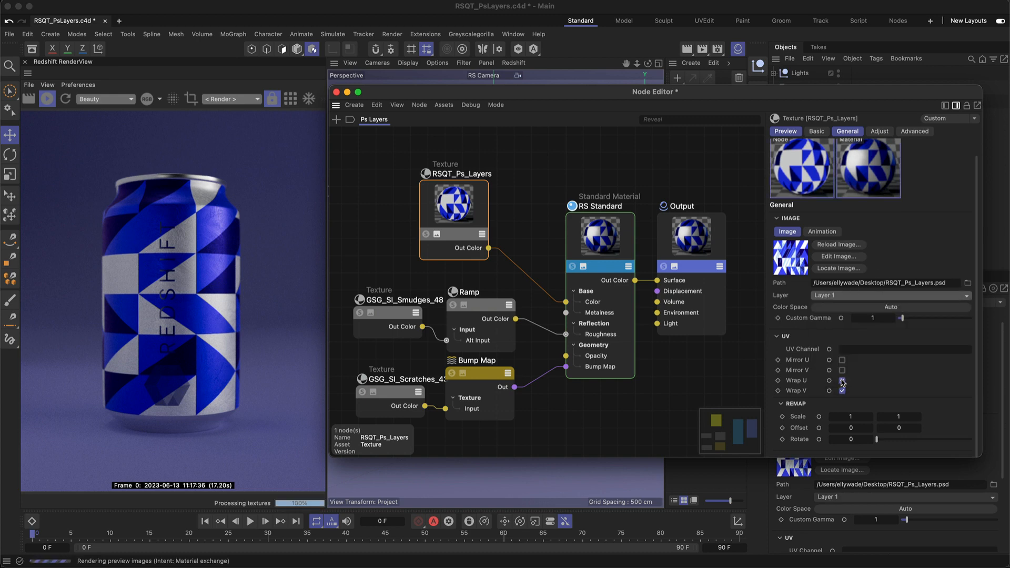